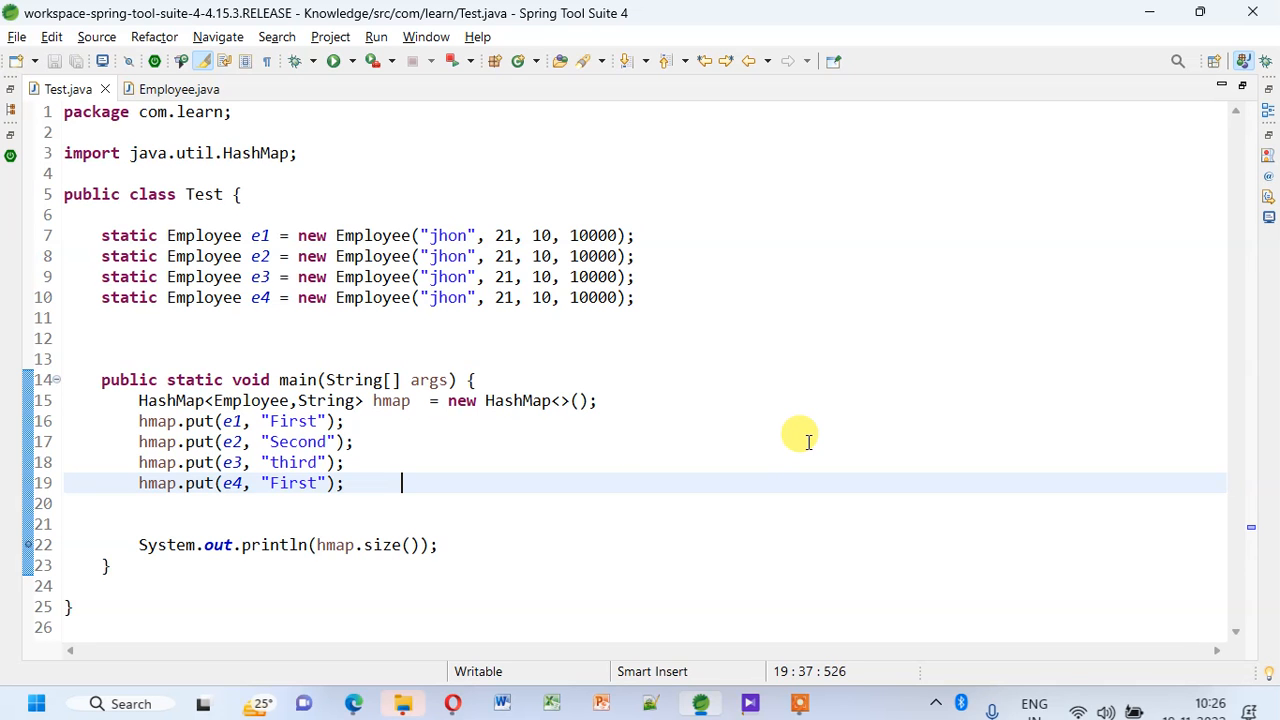
Review Test.java, then view Employee.java's toString, hashCode and equals overrides
double_click(251, 400)
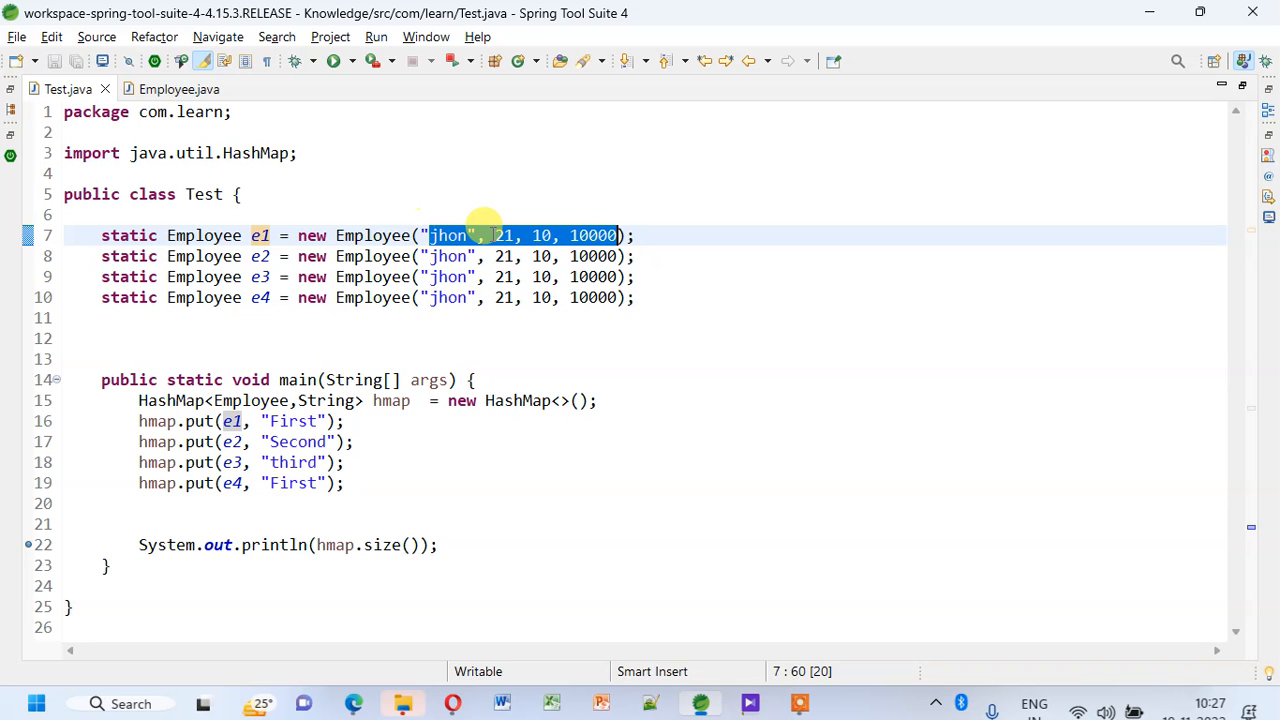
mouse_move(600, 228)
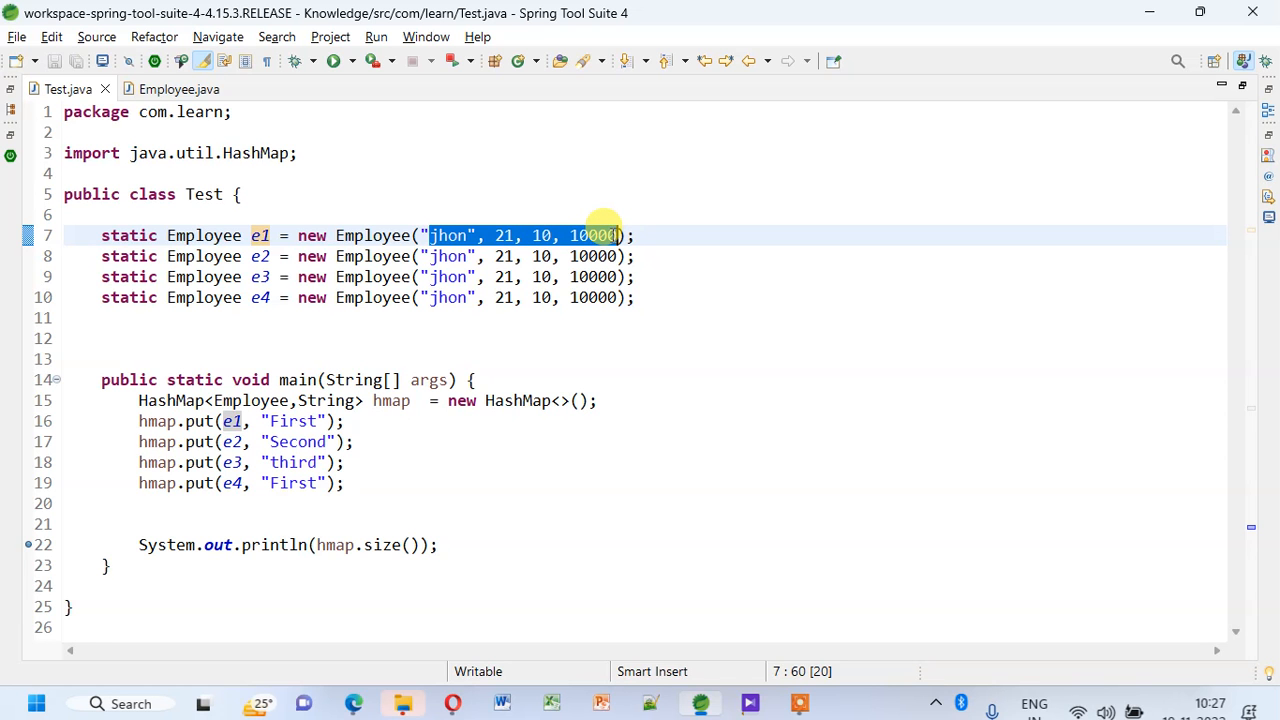
mouse_move(483, 365)
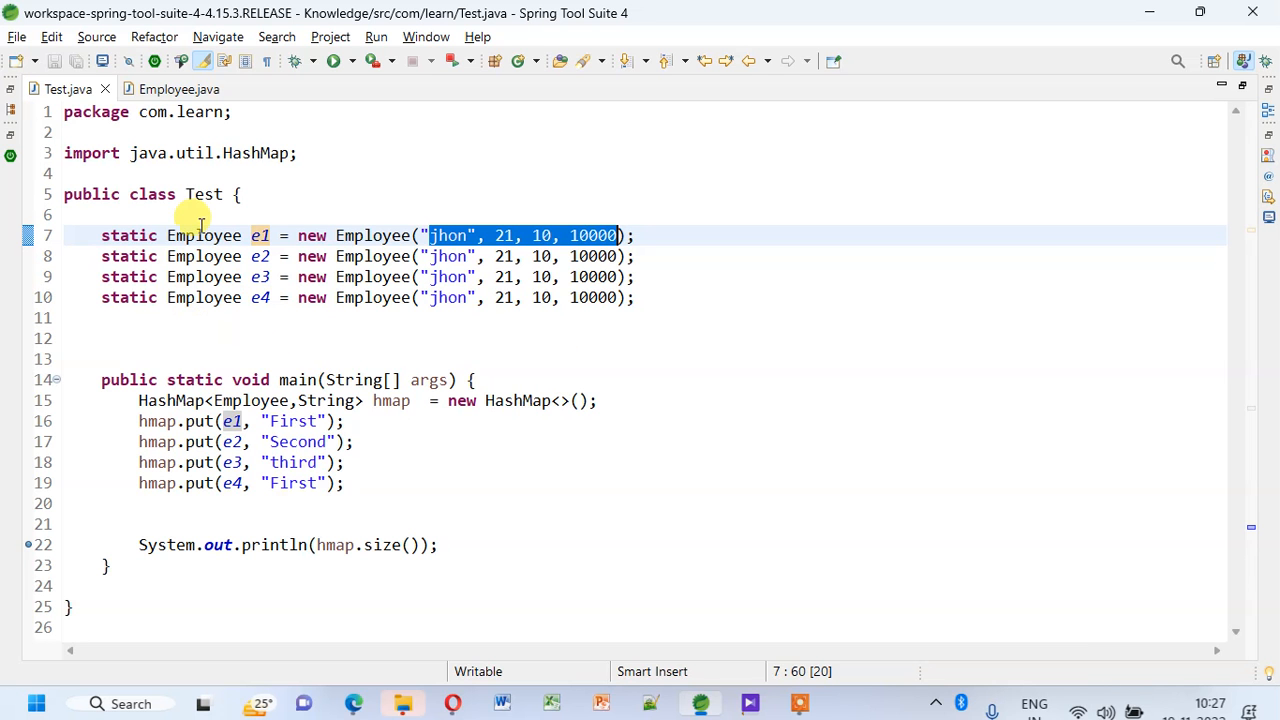
left_click(174, 89)
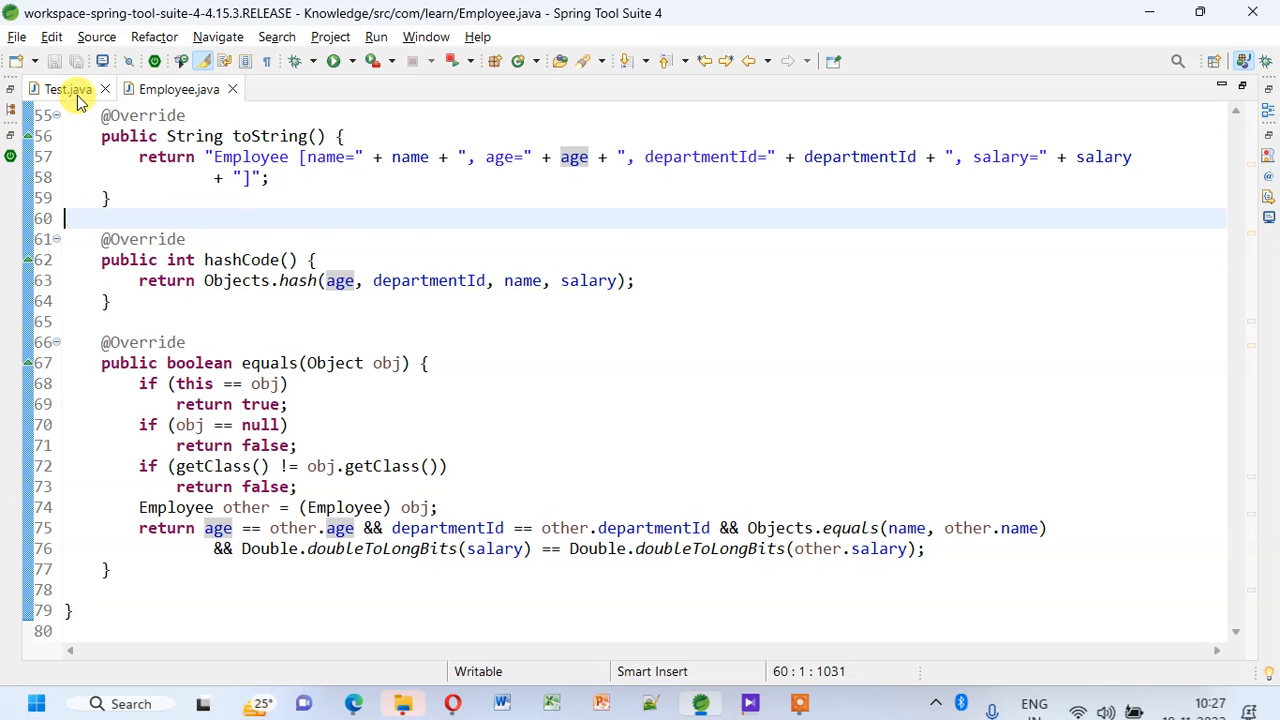
Highlight Test.java's four Employee declarations and the fourth hmap.put line with value First
left_click(60, 89)
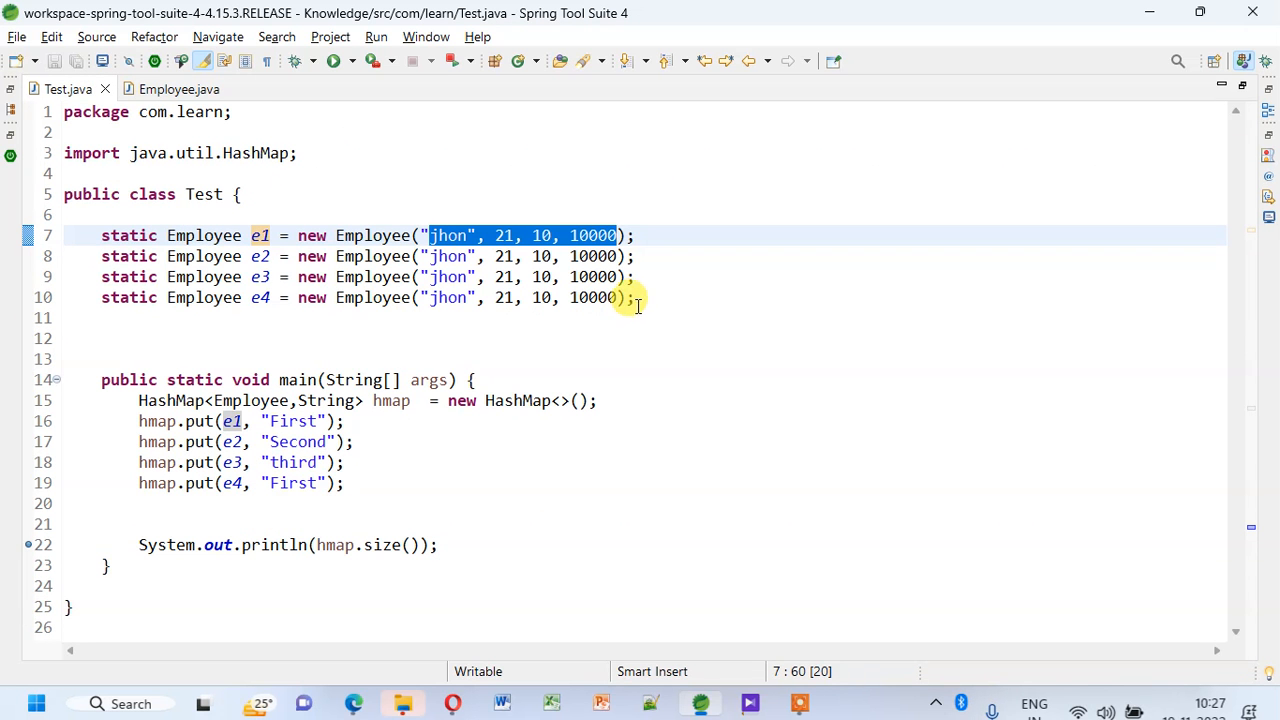
left_click_drag(634, 297, 101, 235)
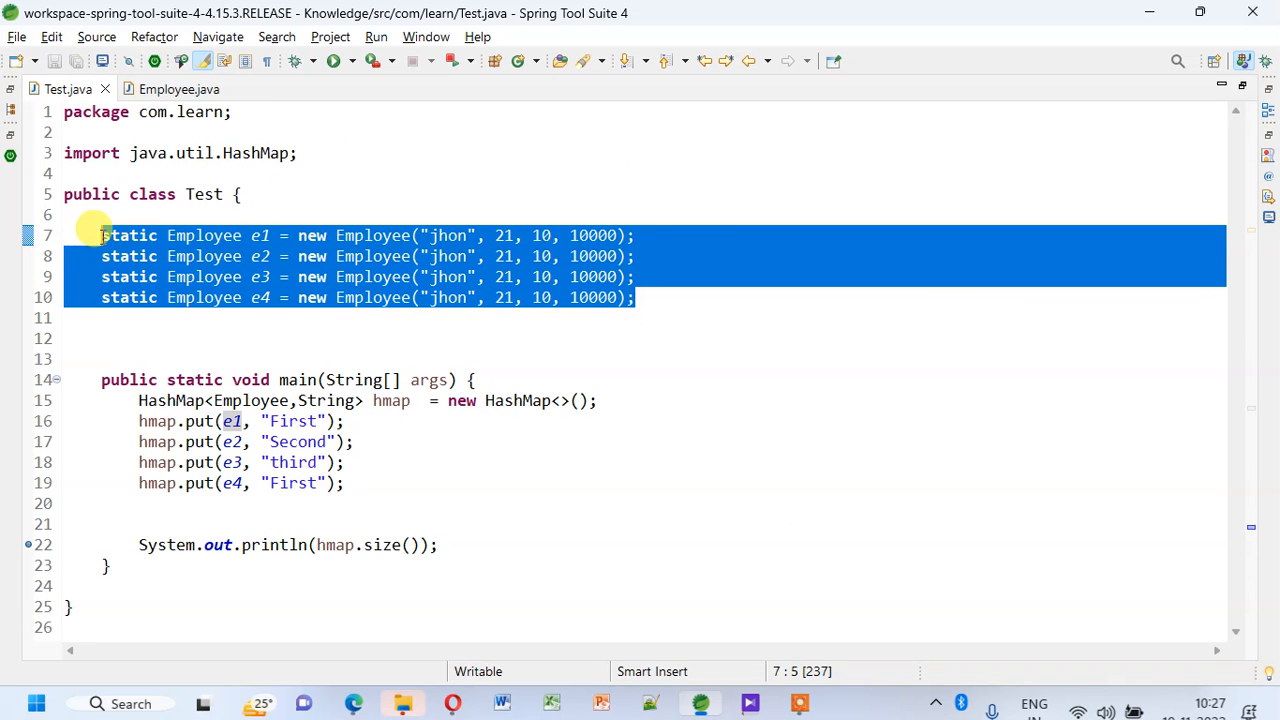
left_click(502, 235)
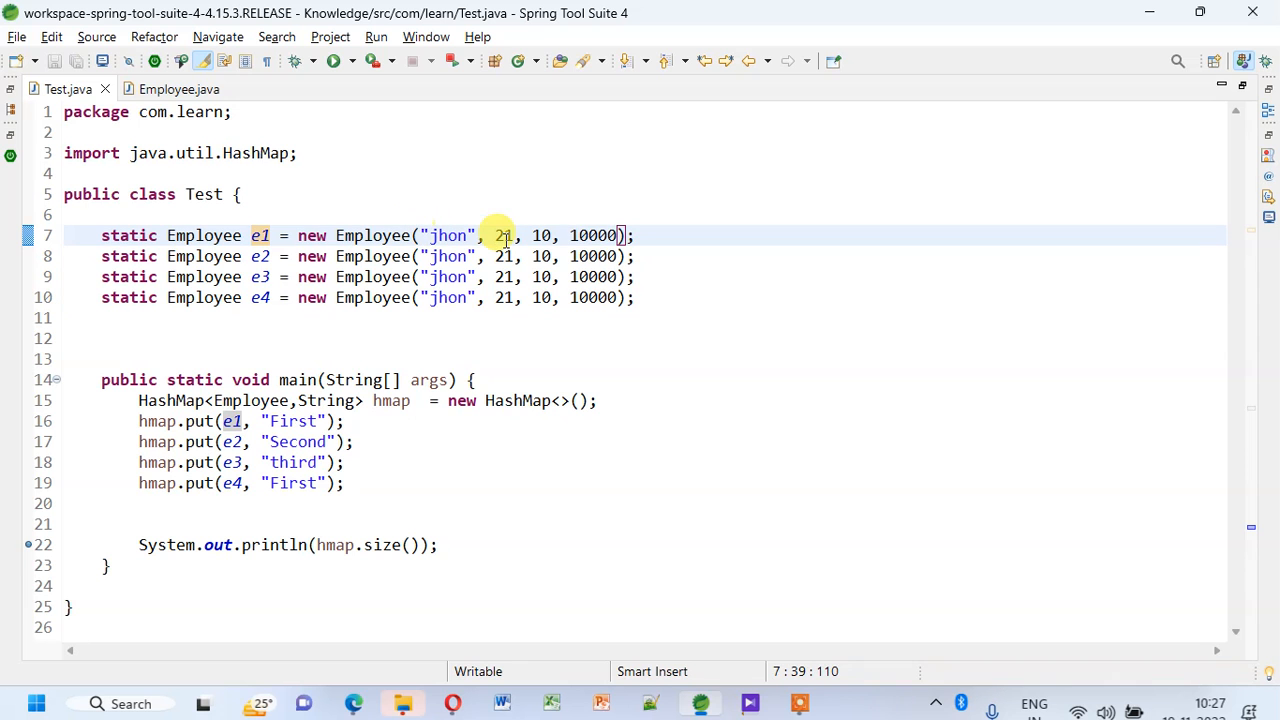
mouse_move(313, 228)
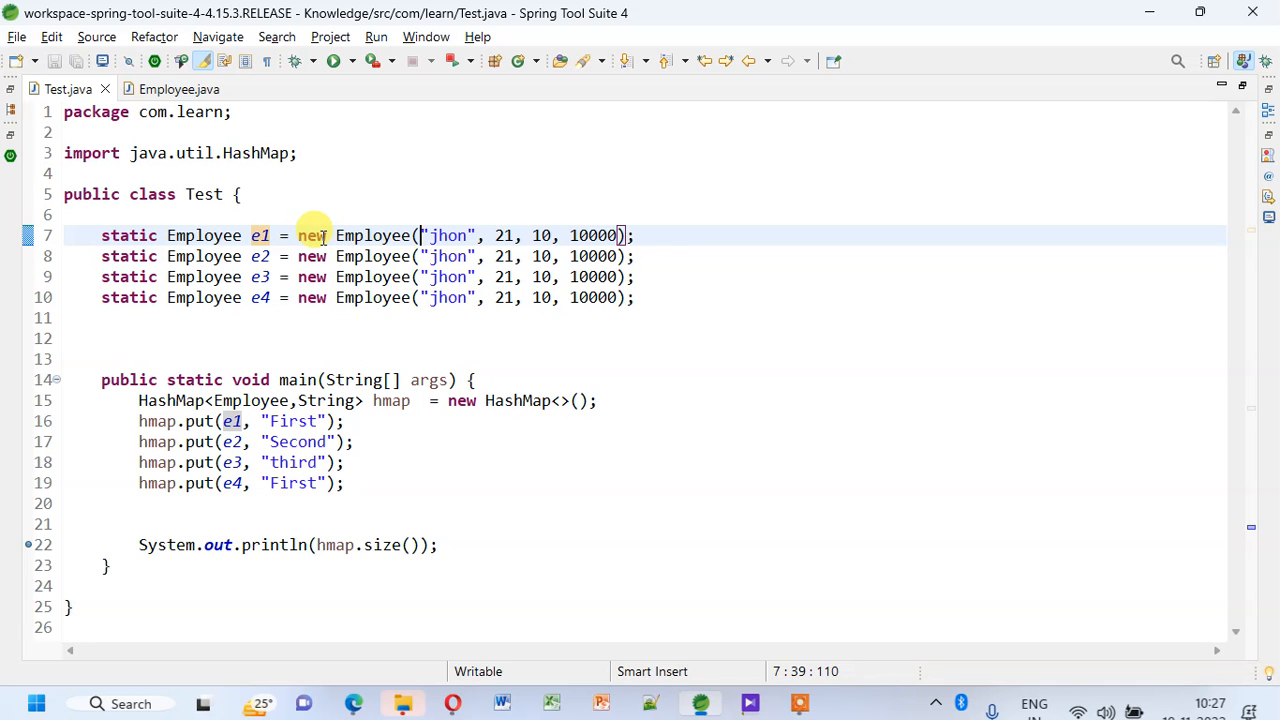
mouse_move(232, 365)
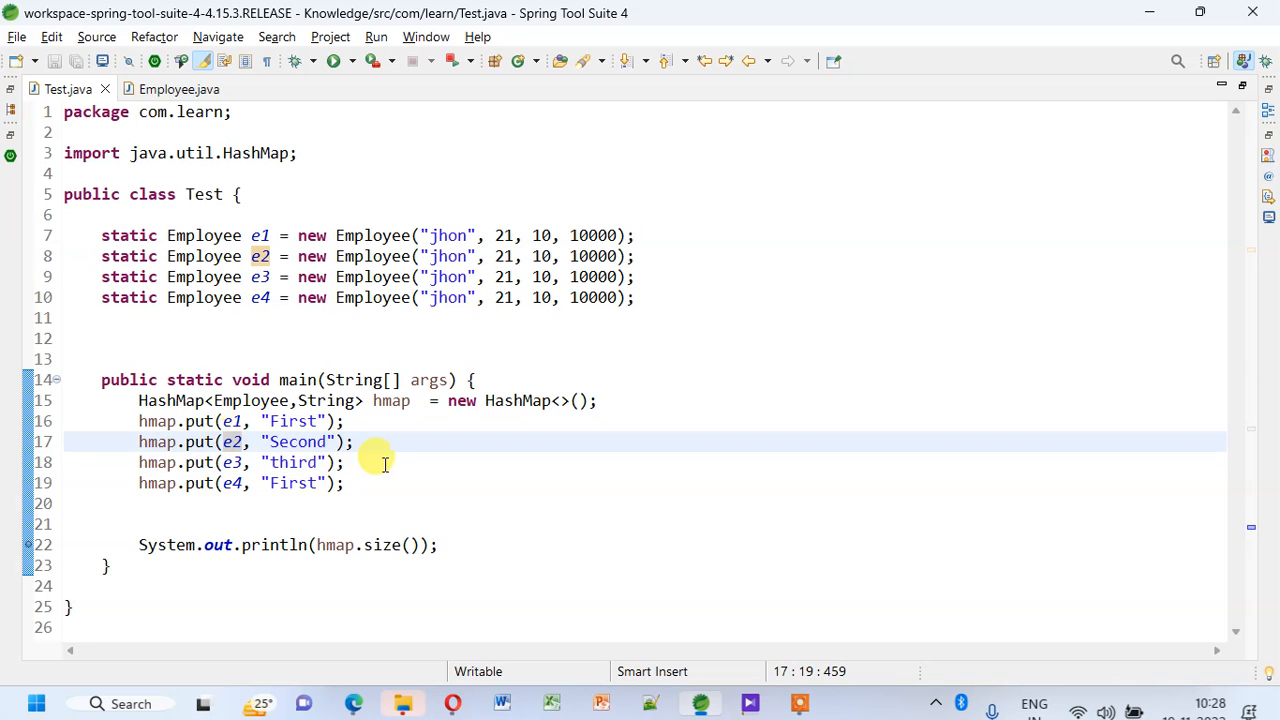
left_click_drag(139, 421, 346, 483)
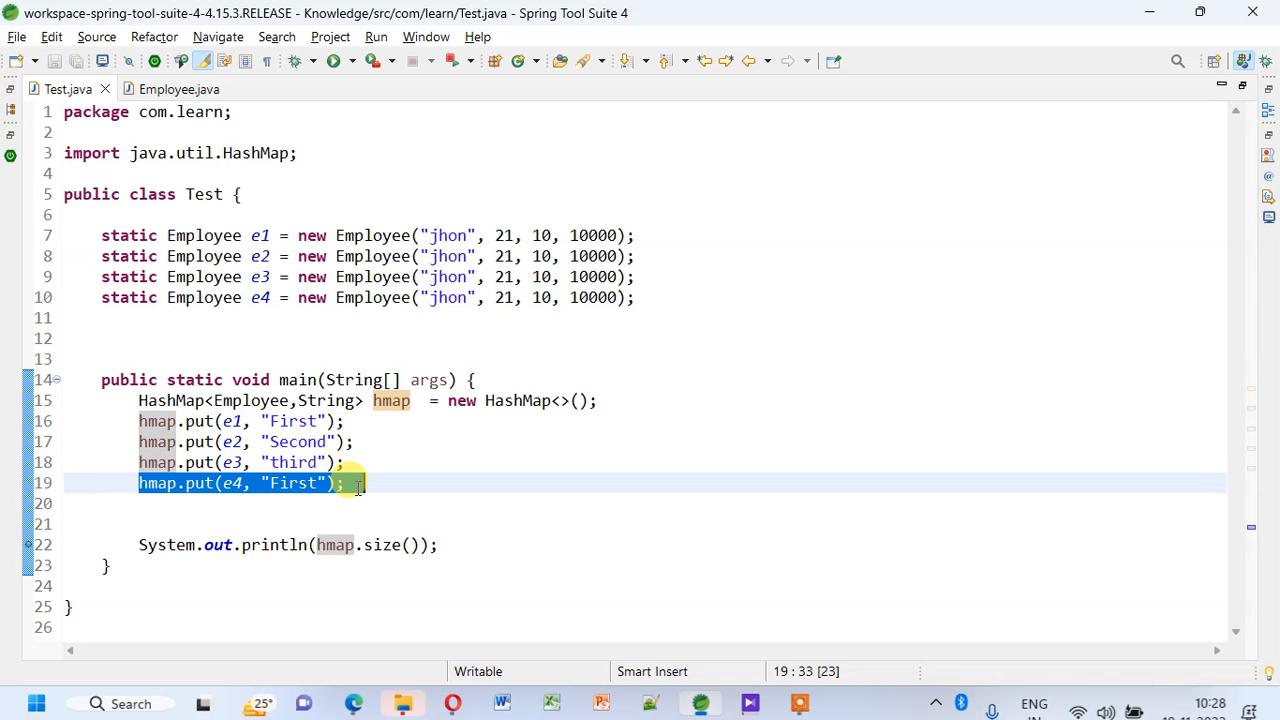
double_click(294, 483)
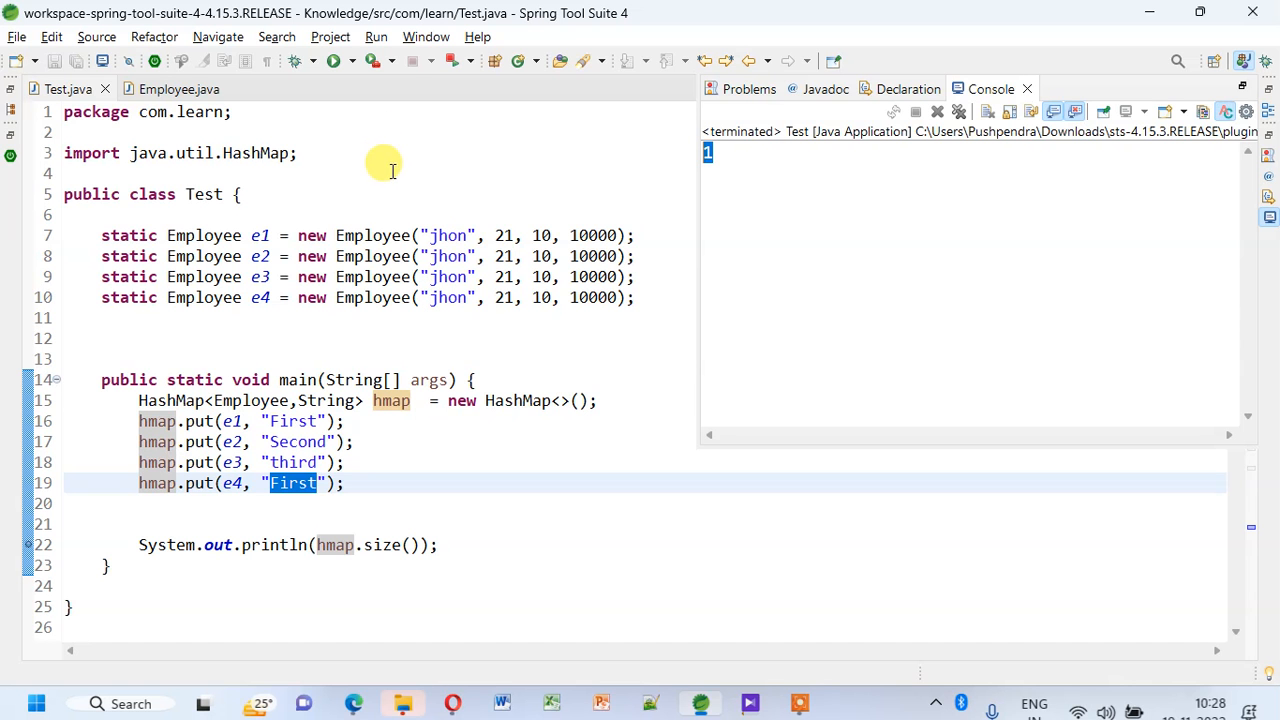
Run Test as a Java Application, console showing map size 1
left_click(179, 88)
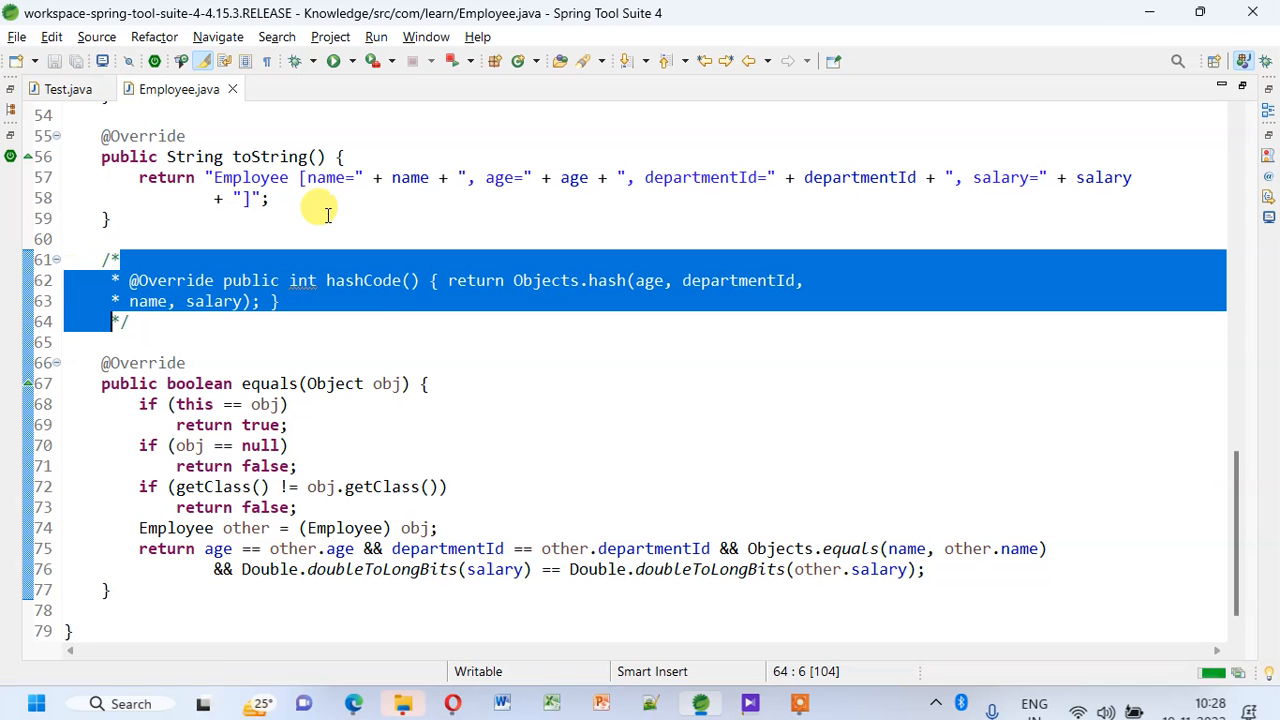
Return to Test.java with hashCode commented out and rerun it, printing size 4
left_click(54, 89)
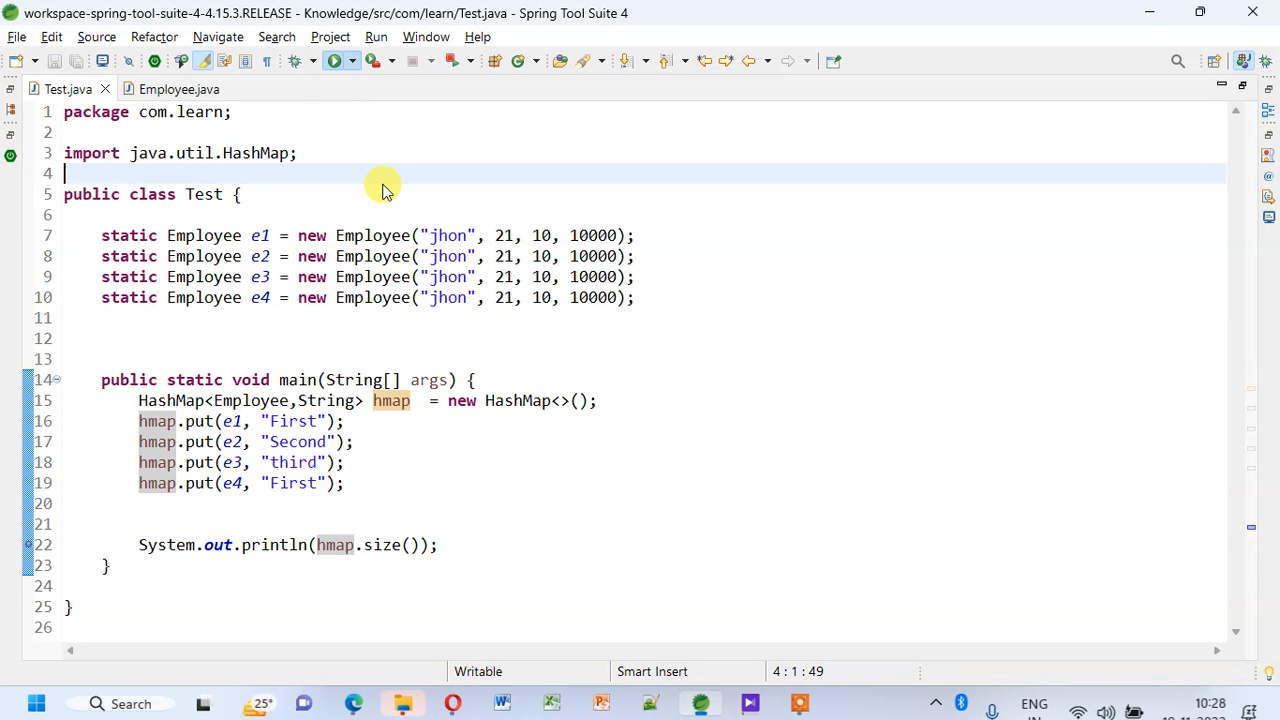
left_click(322, 61)
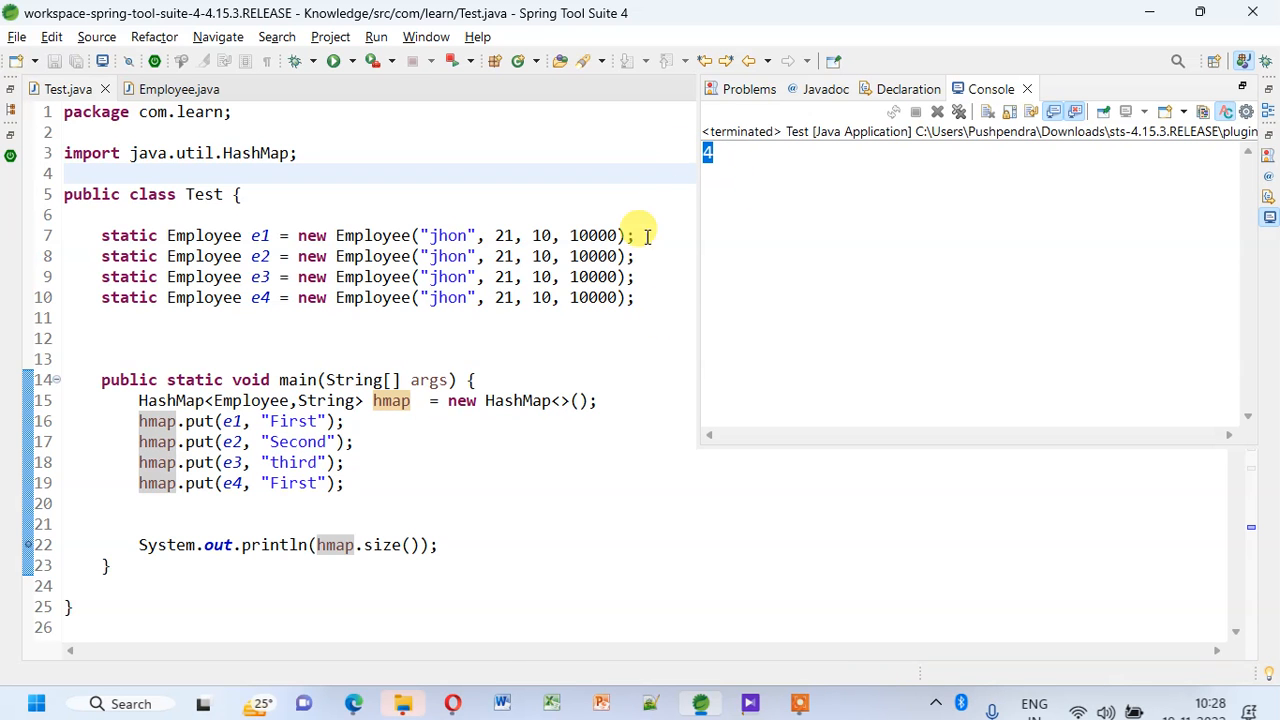
mouse_move(643, 311)
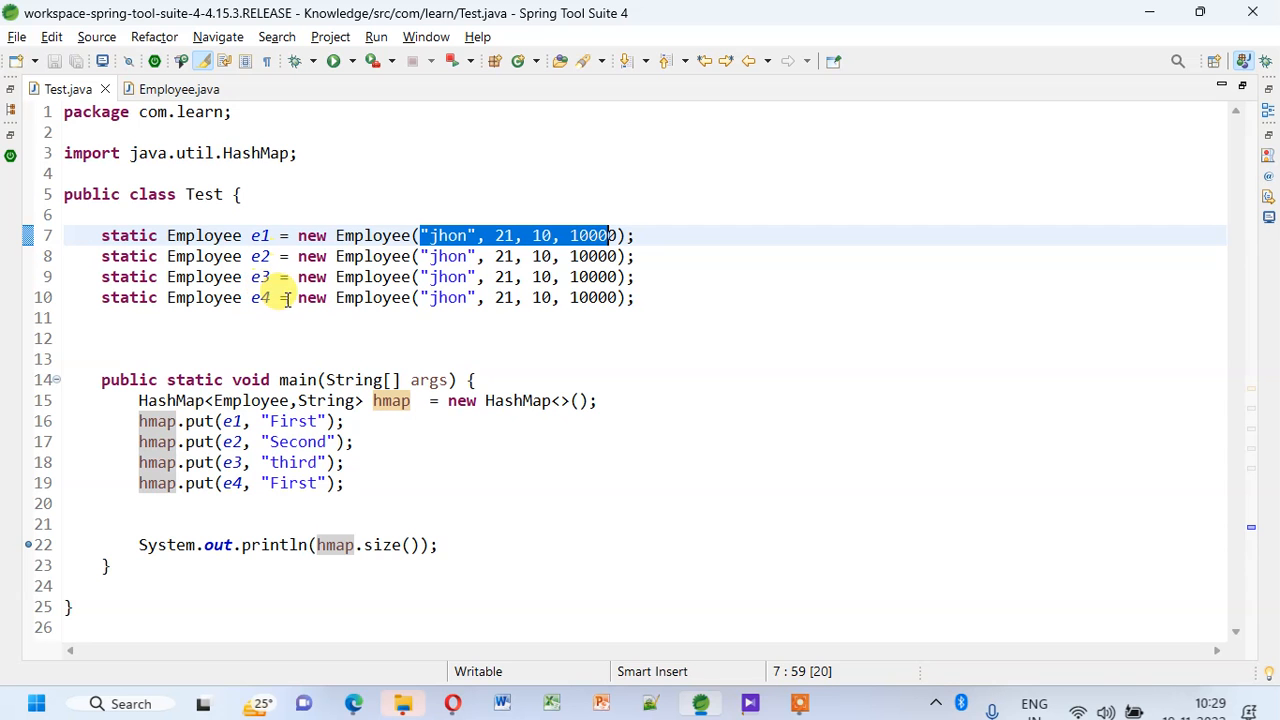
mouse_move(203, 235)
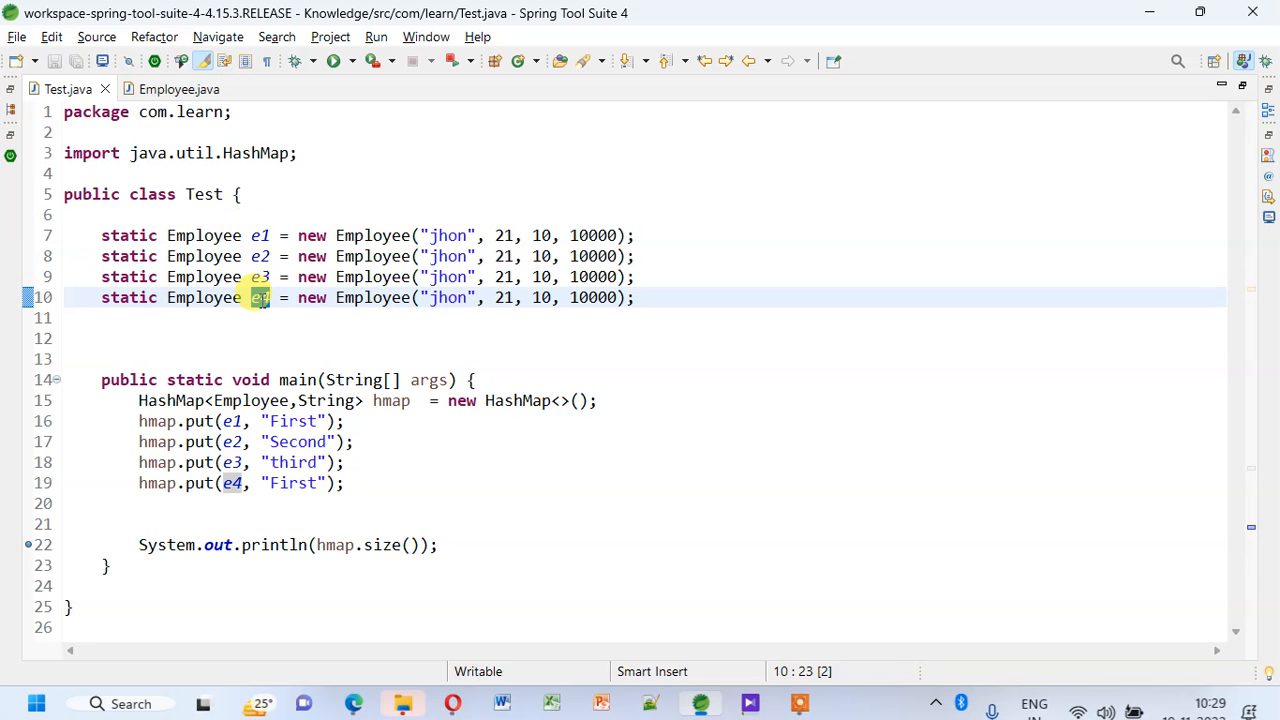
mouse_move(260, 297)
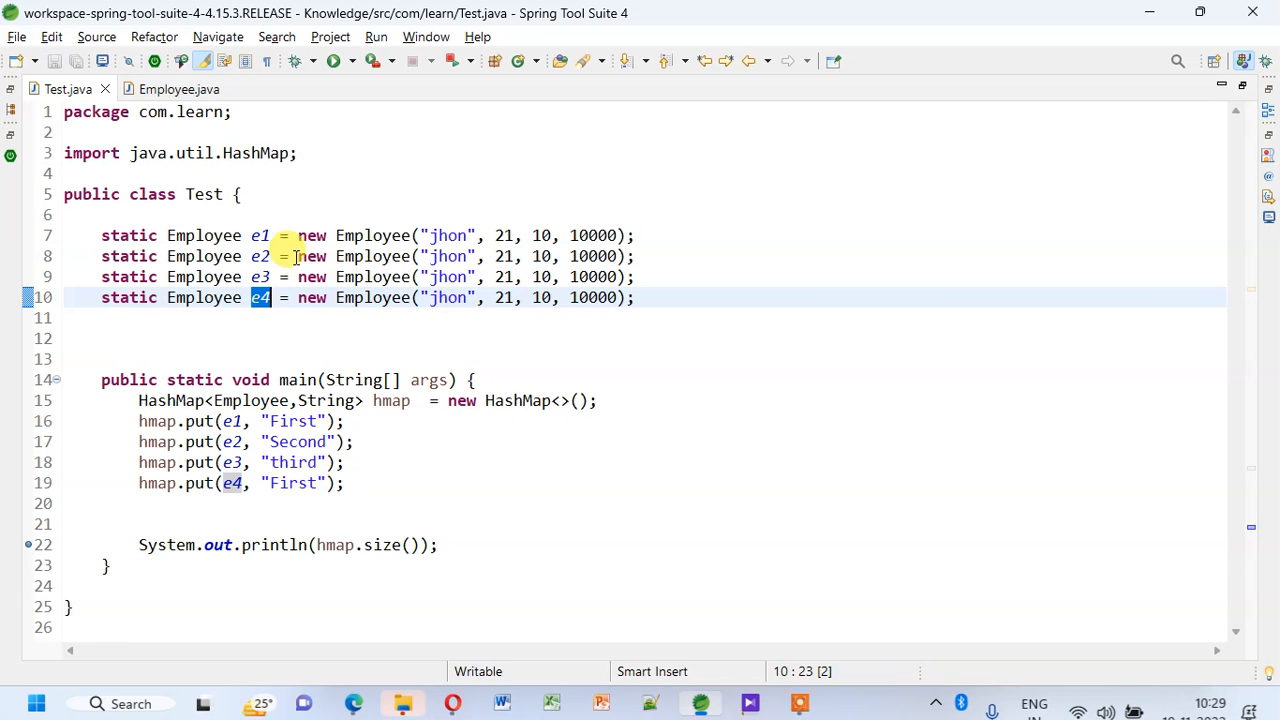
mouse_move(258, 256)
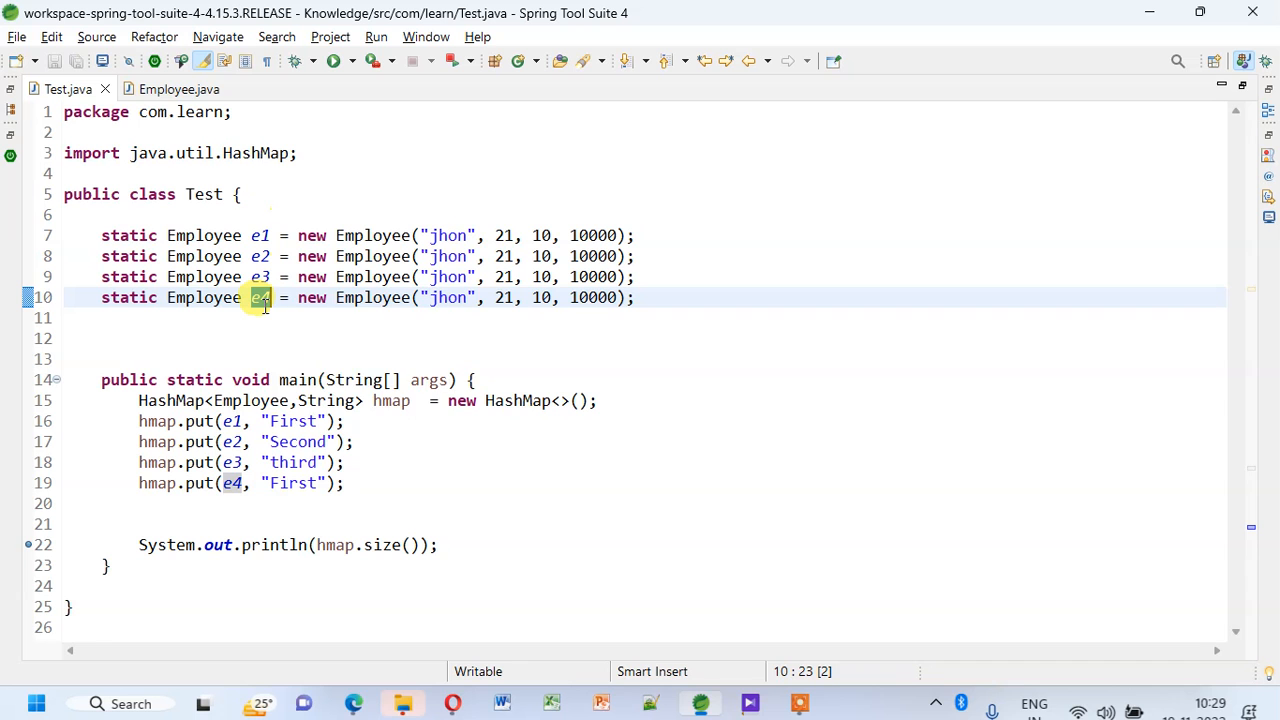
mouse_move(259, 297)
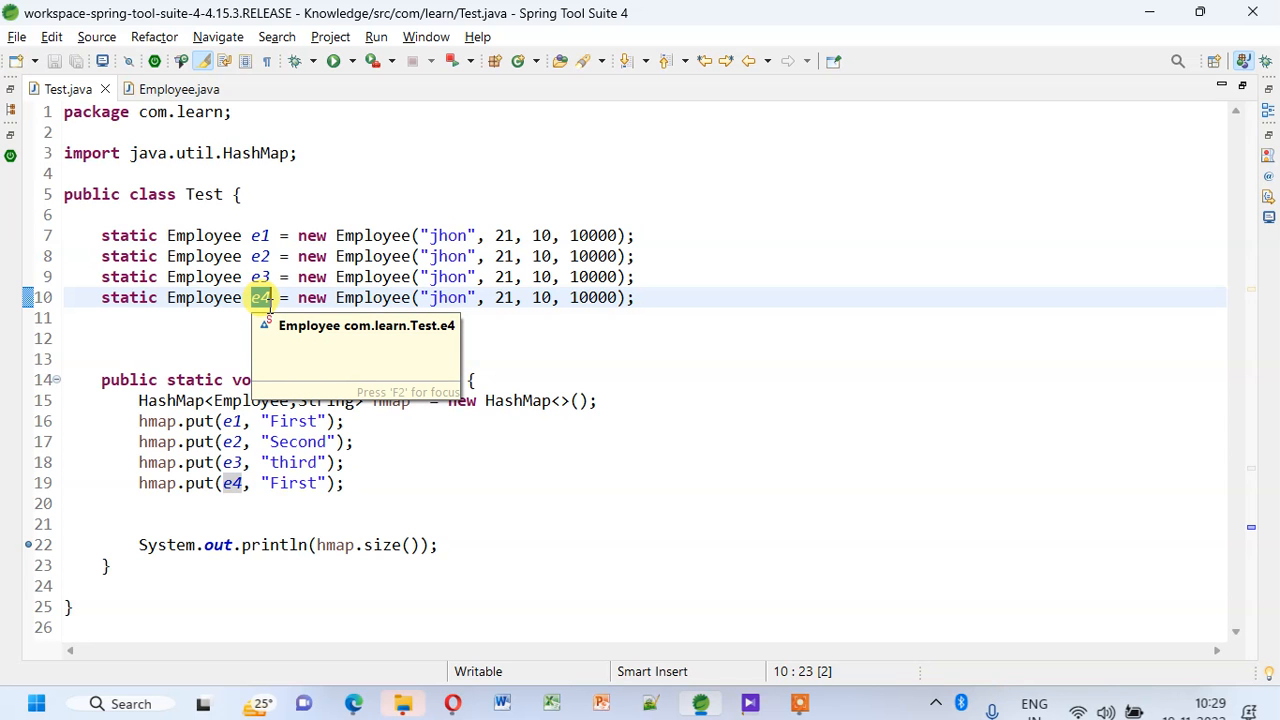
mouse_move(250, 245)
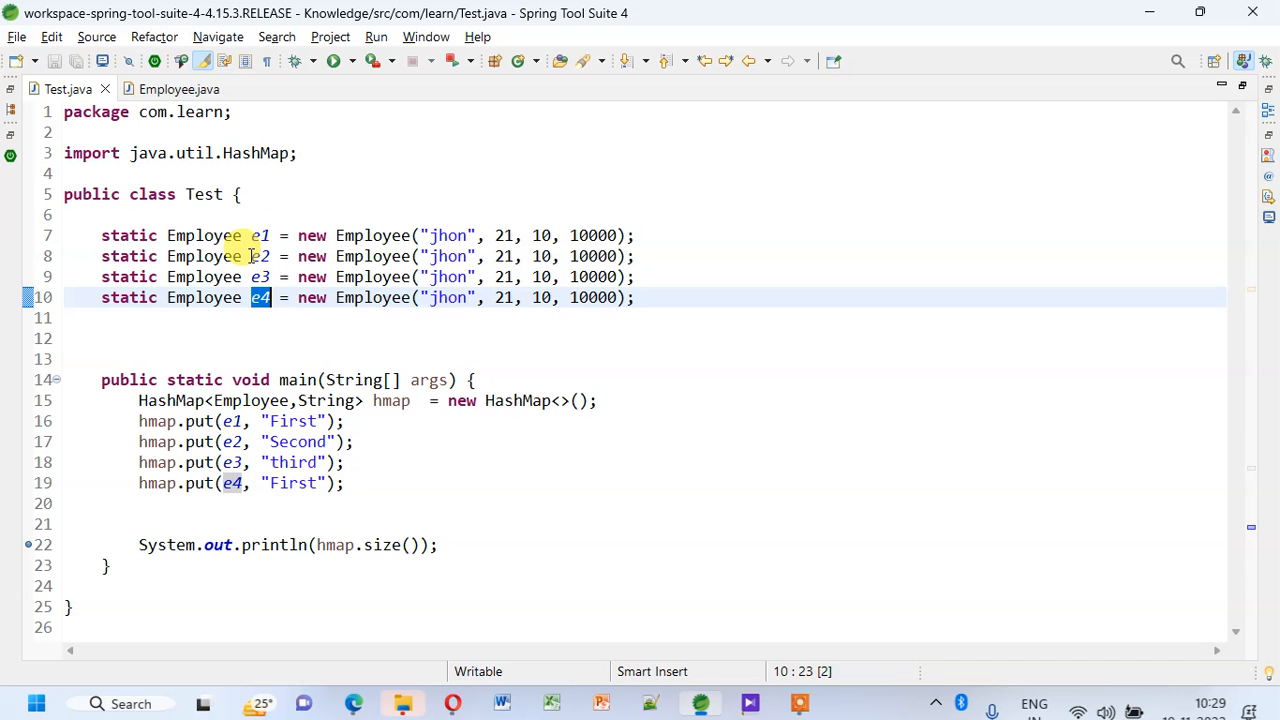
mouse_move(260, 256)
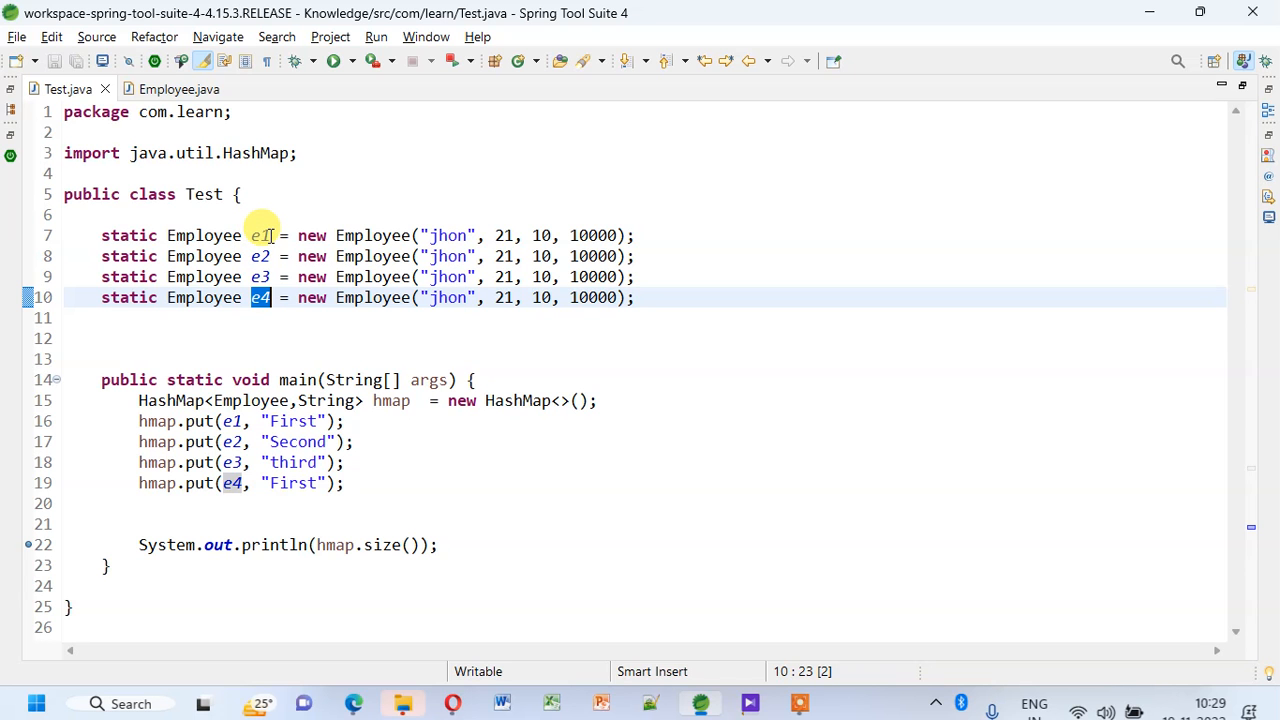
mouse_move(262, 256)
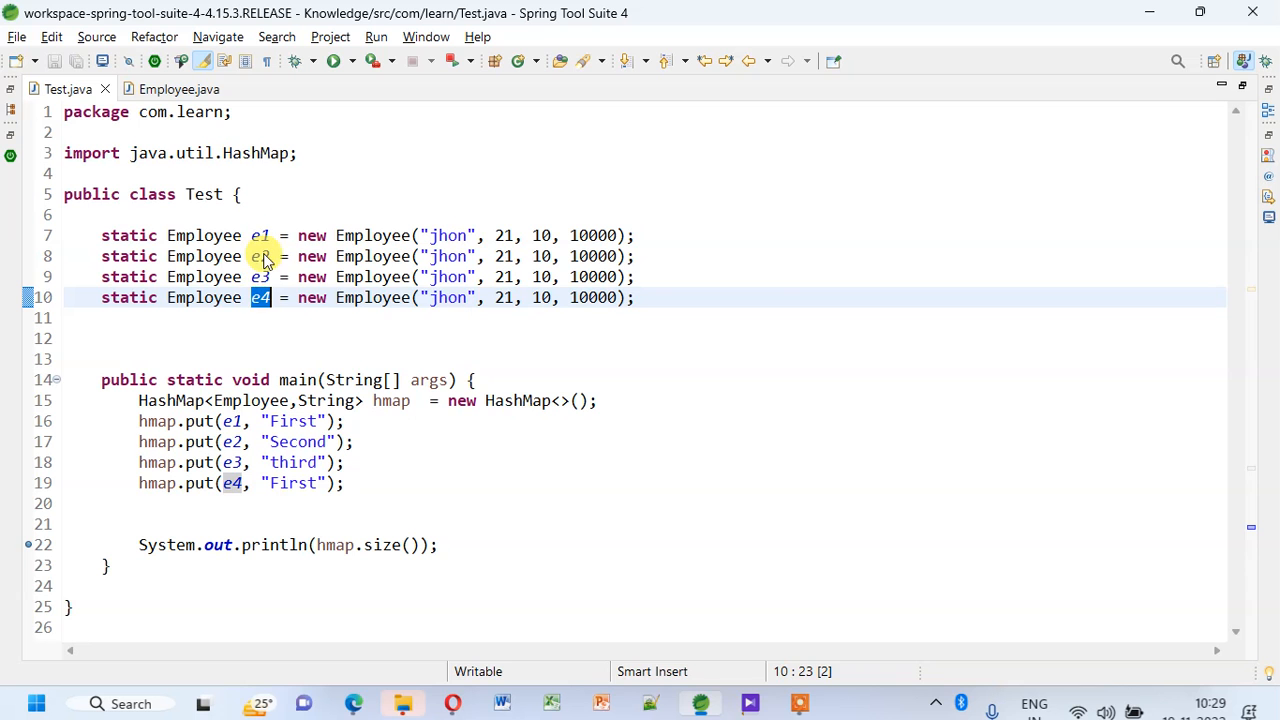
mouse_move(261, 256)
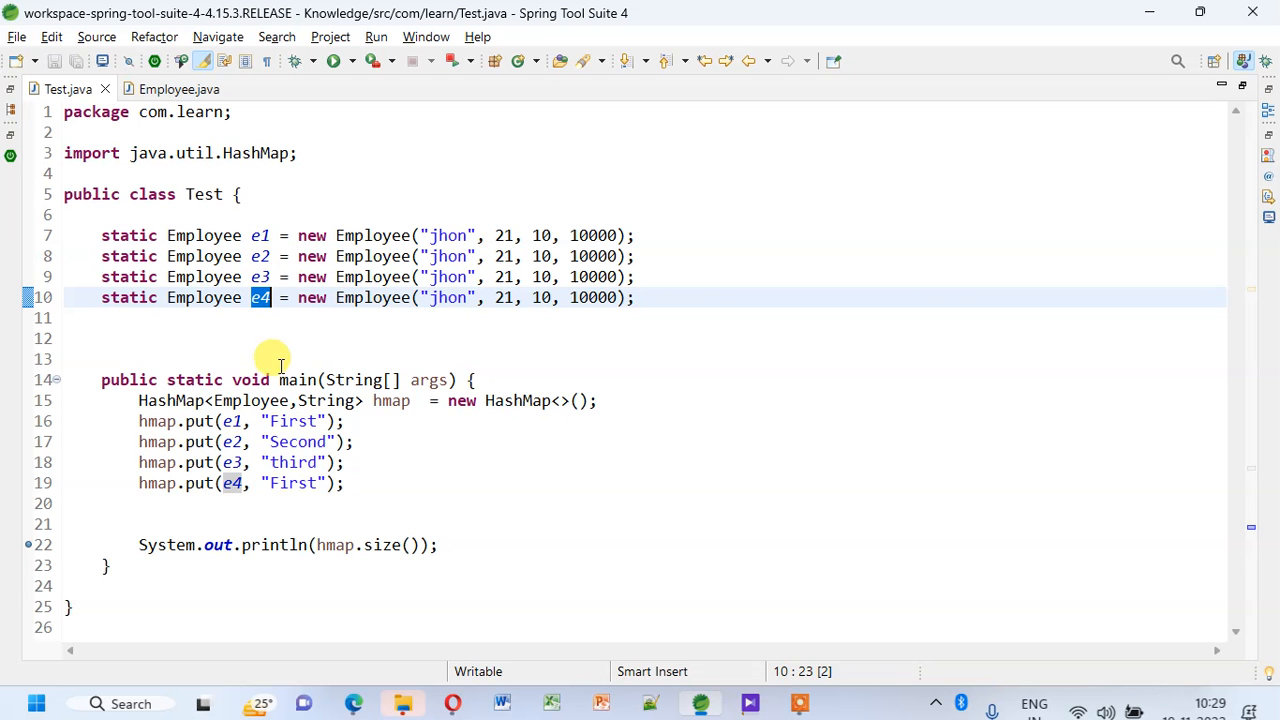
mouse_move(343, 483)
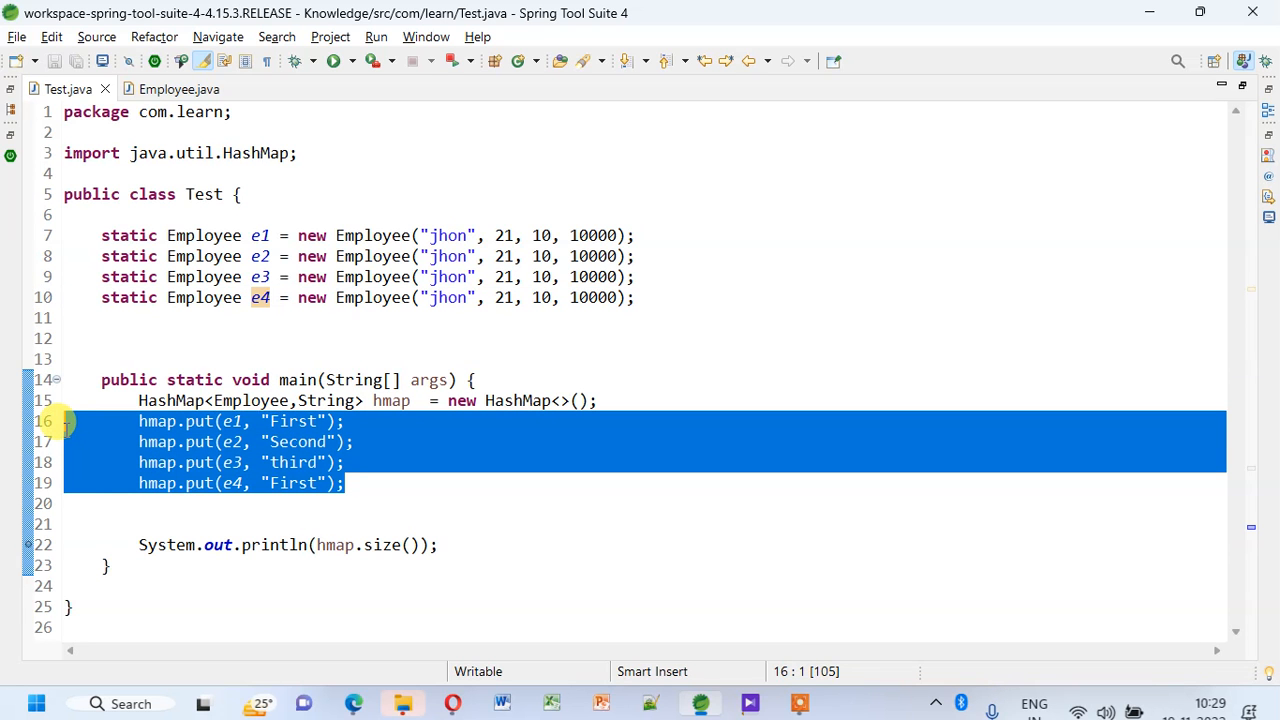
mouse_move(432, 419)
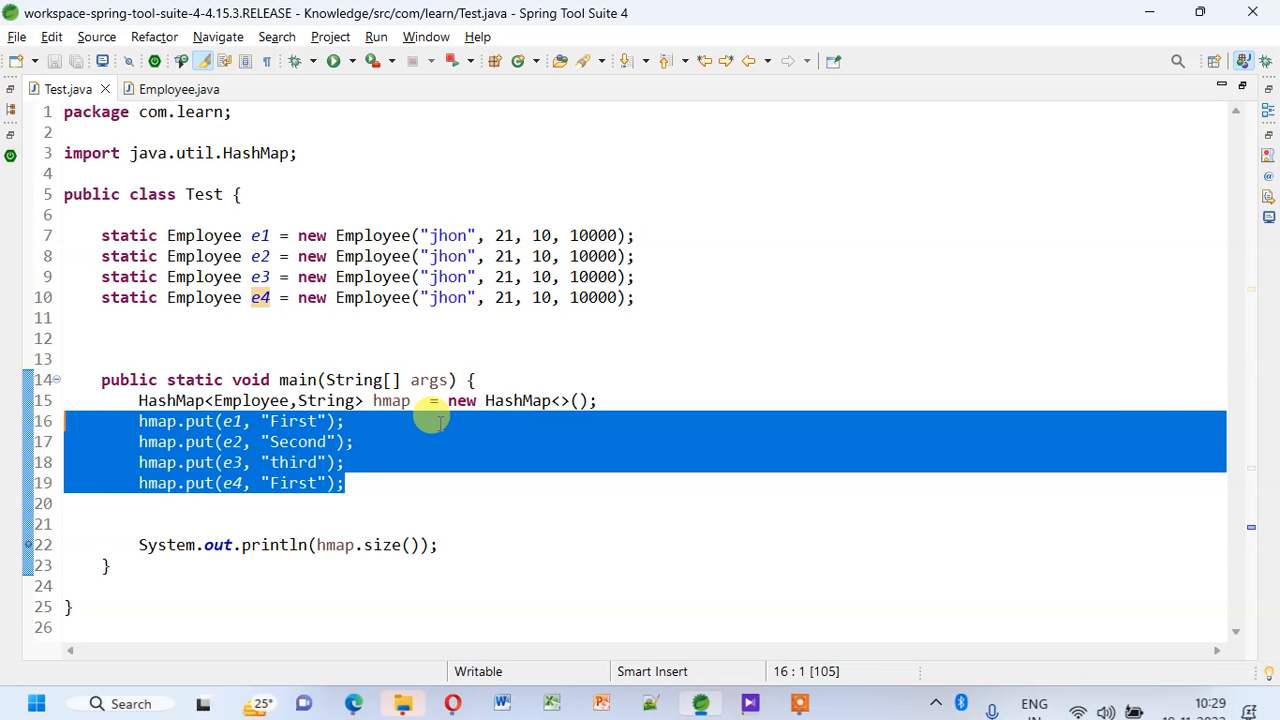